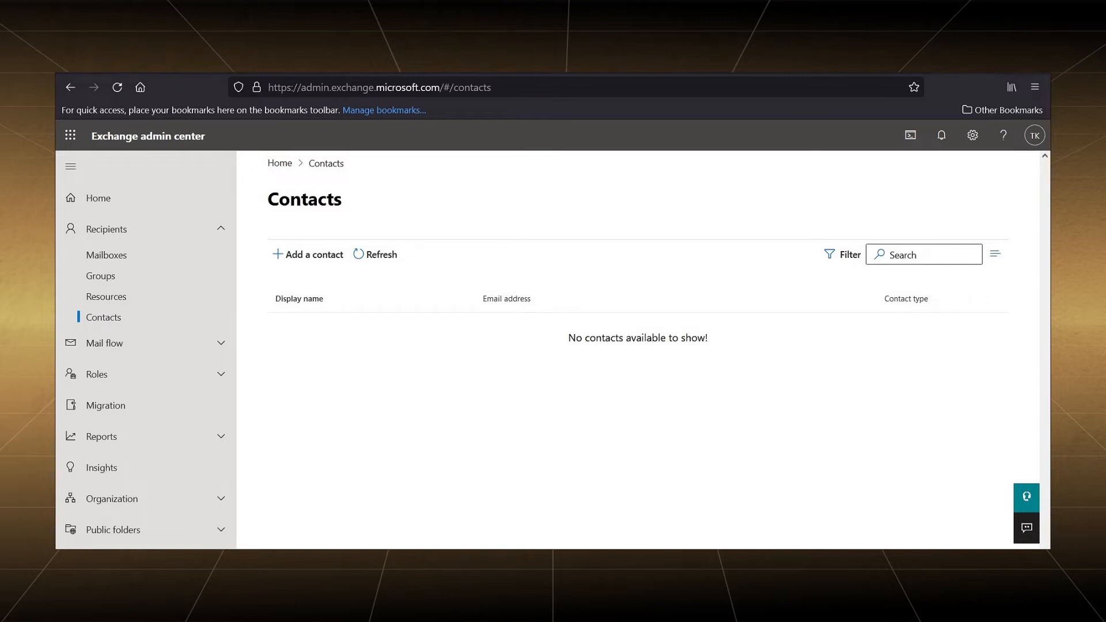
# Review the ExternalContacts CSV rows with email, name, address, phone and company columns
pyautogui.click(312, 253)
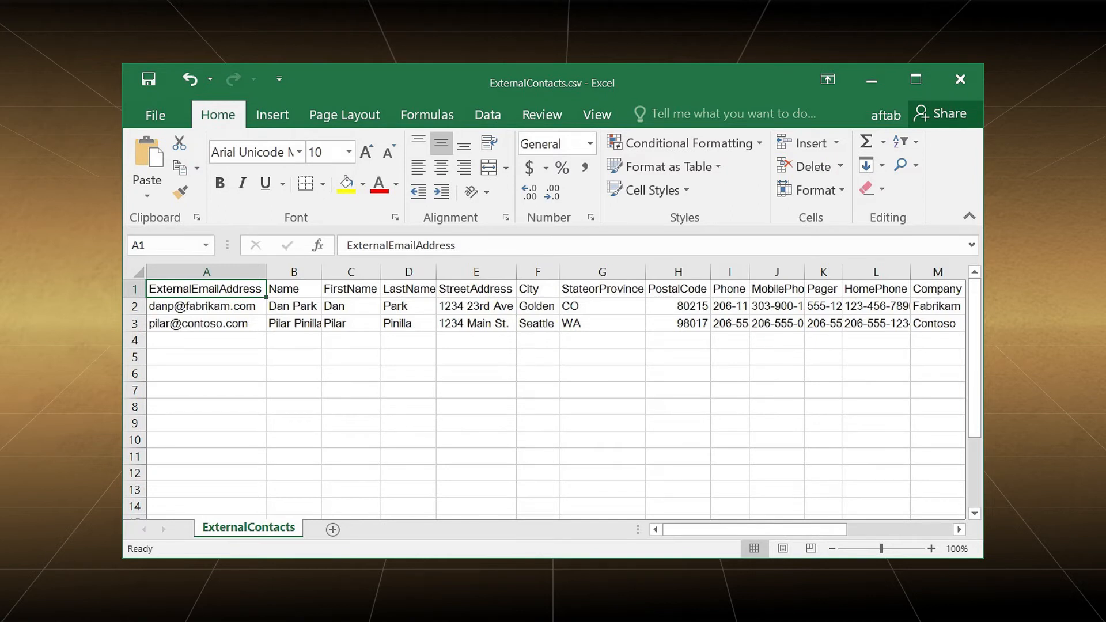
# Paste the session commands and submit the administrator credentials to connect to Exchange Online
pyautogui.rightClick(379, 166)
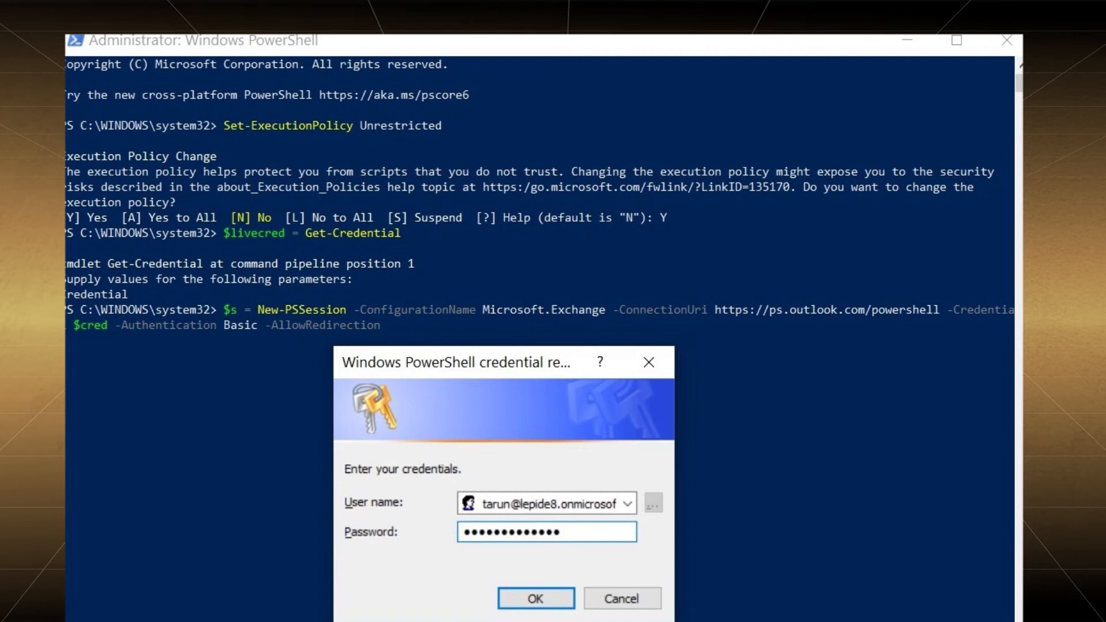
pyautogui.click(535, 597)
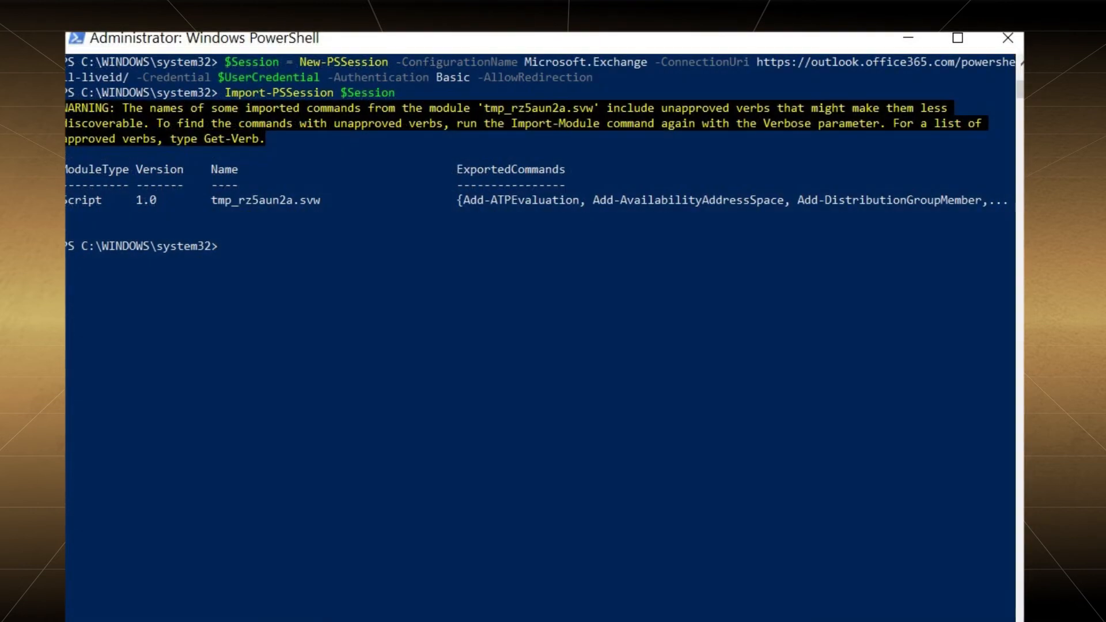